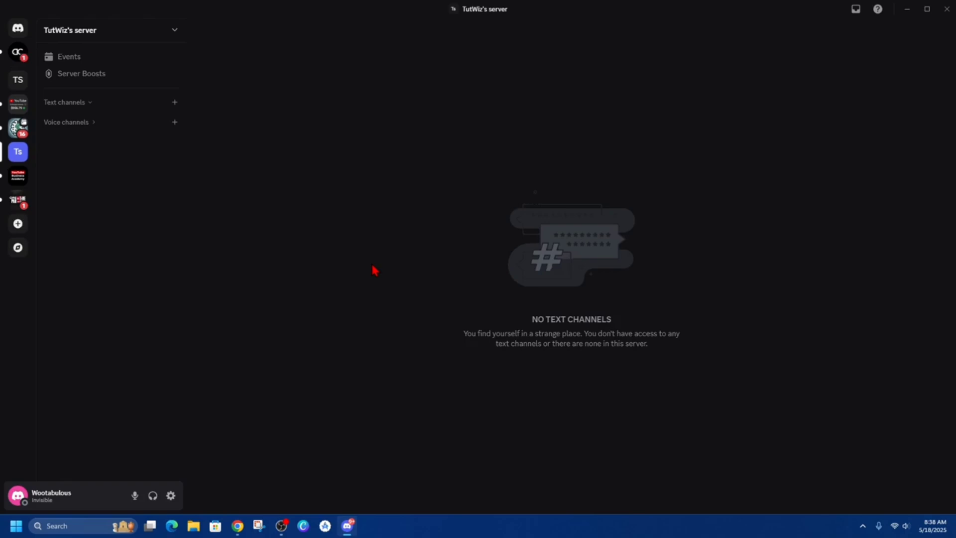
pyautogui.moveTo(377, 271)
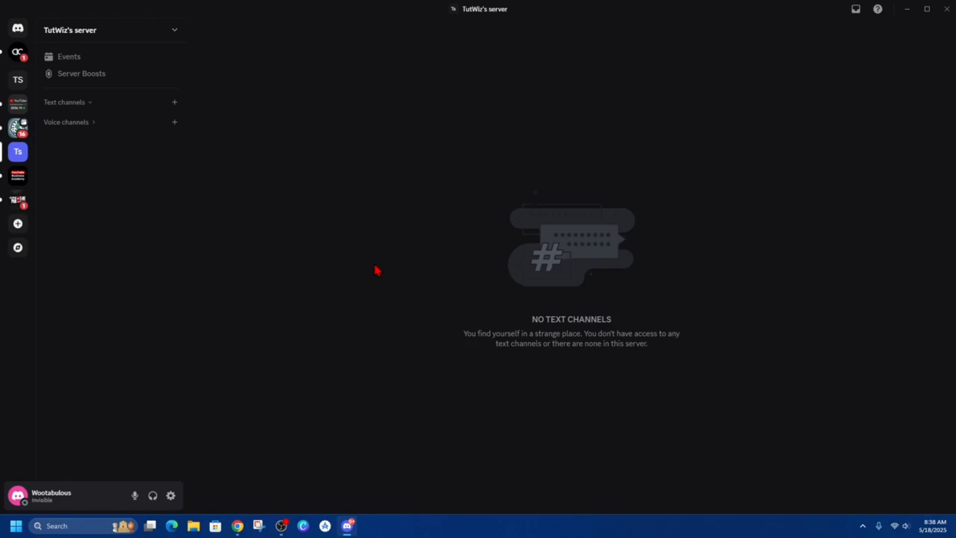
pyautogui.moveTo(293, 348)
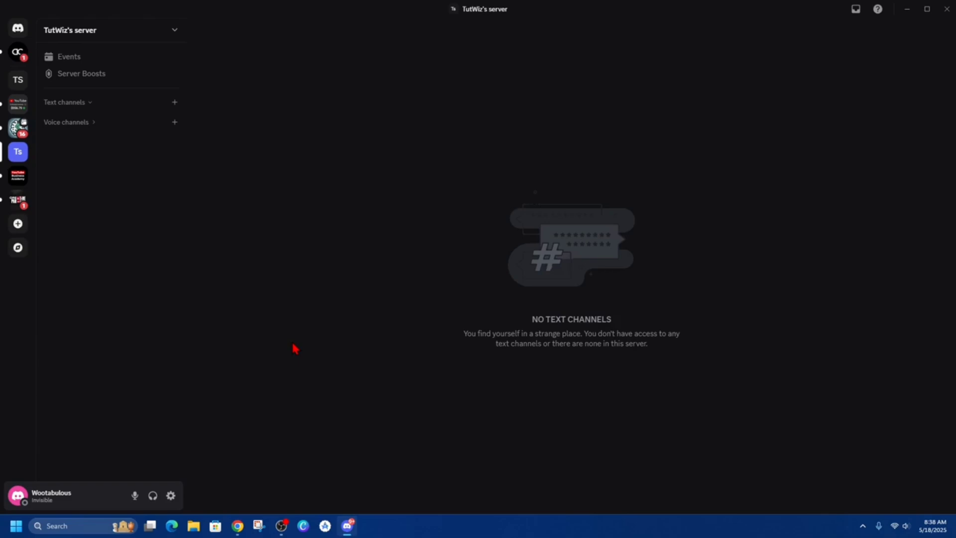
pyautogui.moveTo(402, 279)
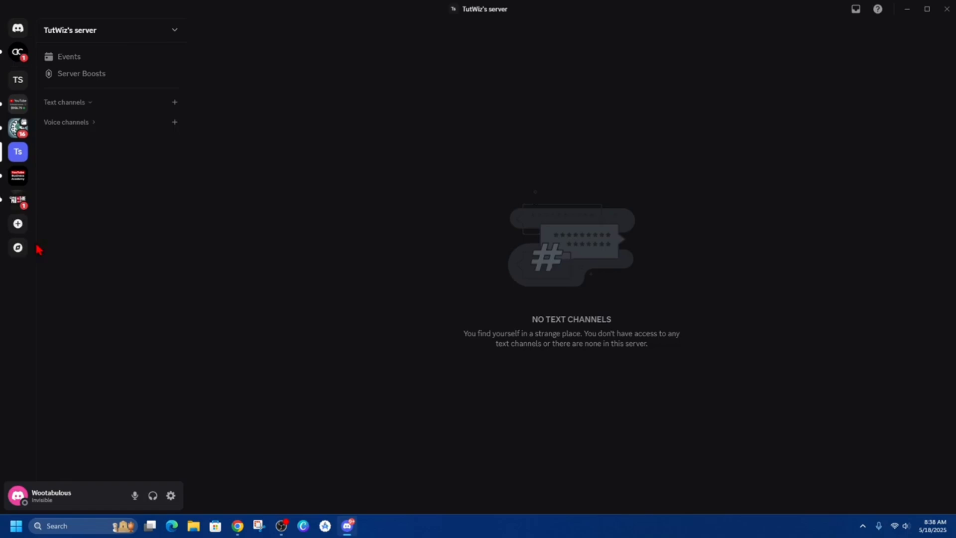
# - Search Discover for 'krnl' servers, replacing the previous search
pyautogui.click(18, 247)
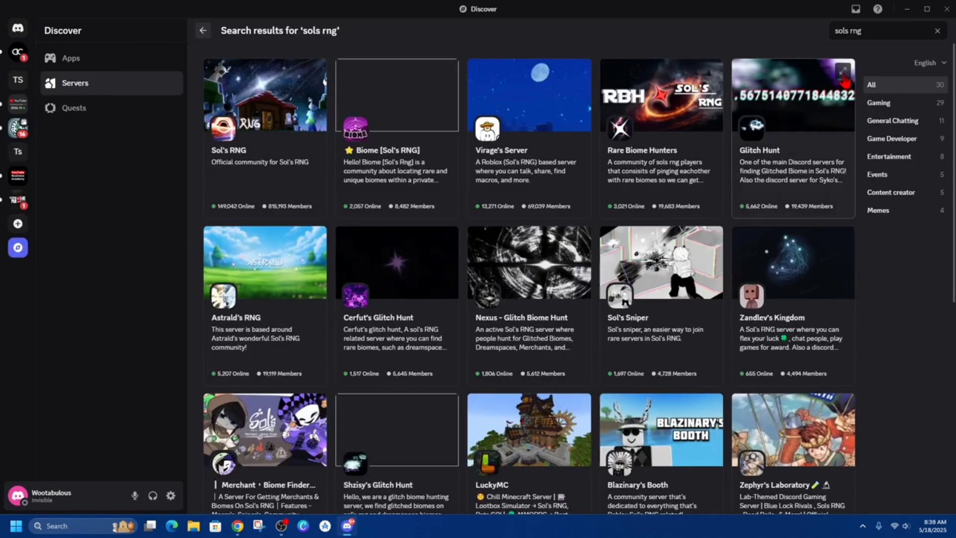
pyautogui.click(935, 31)
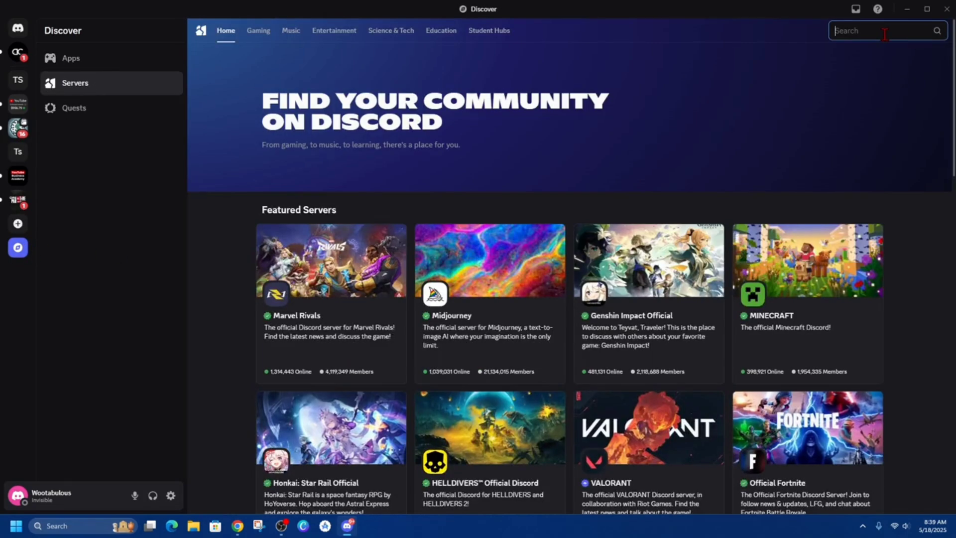
pyautogui.write('krnl')
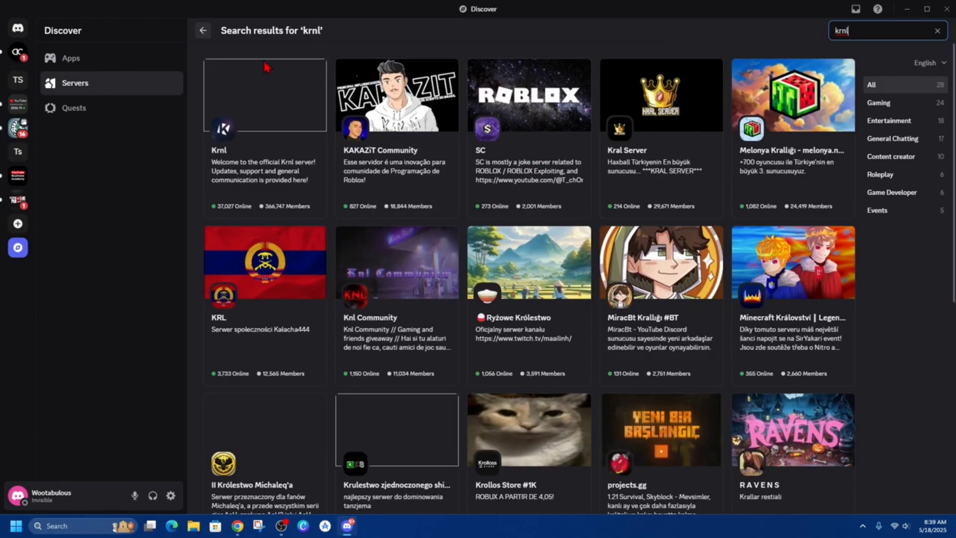
pyautogui.moveTo(221, 113)
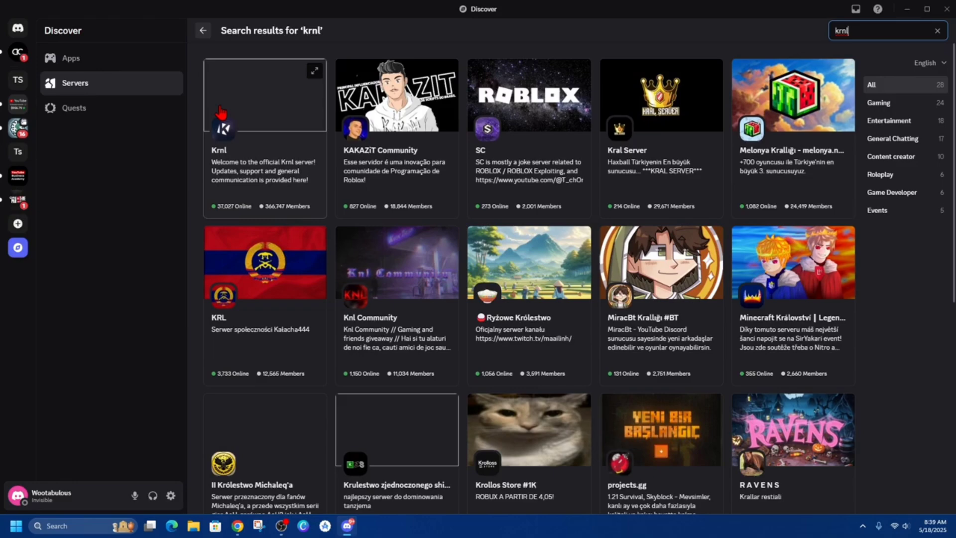
pyautogui.moveTo(220, 167)
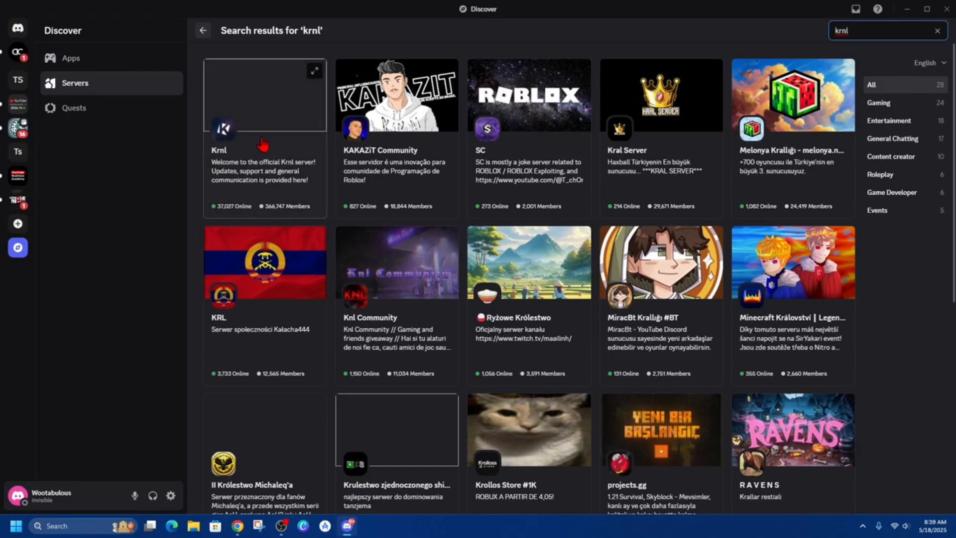
# - Preview the official Krnl server and dismiss its welcome pop-up
pyautogui.click(265, 95)
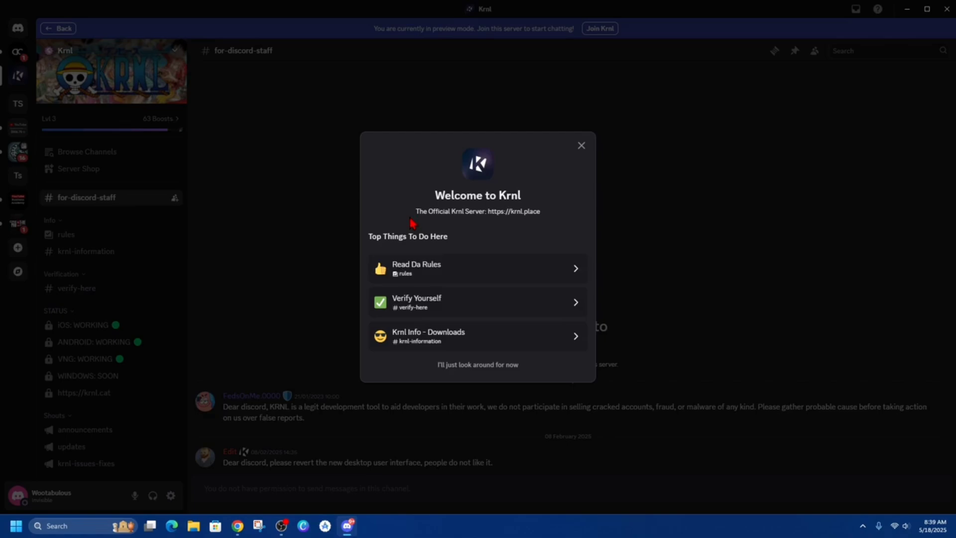
pyautogui.click(478, 364)
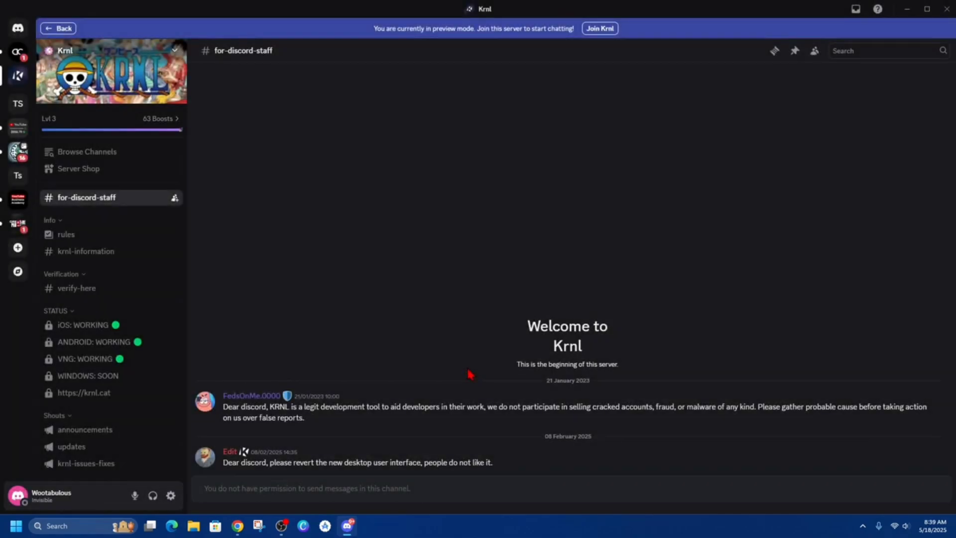
pyautogui.moveTo(409, 46)
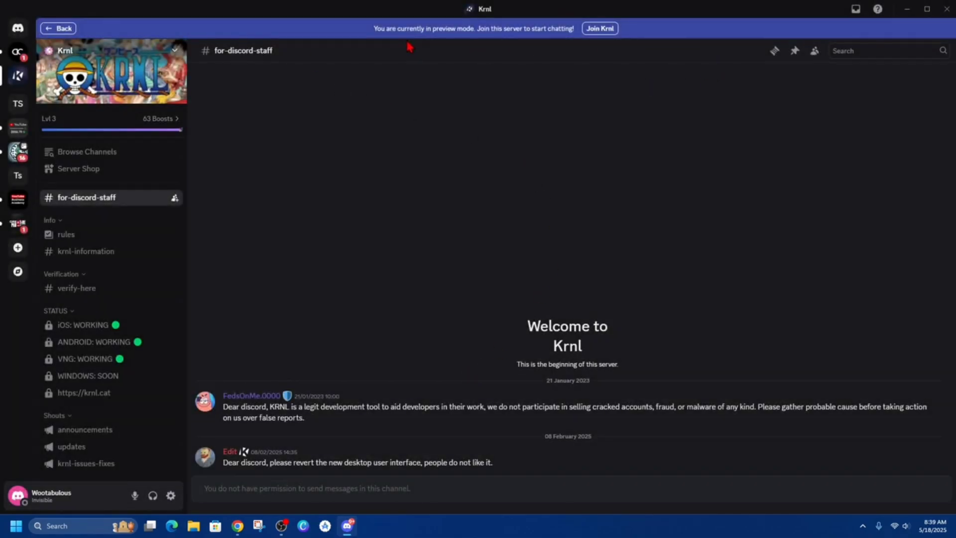